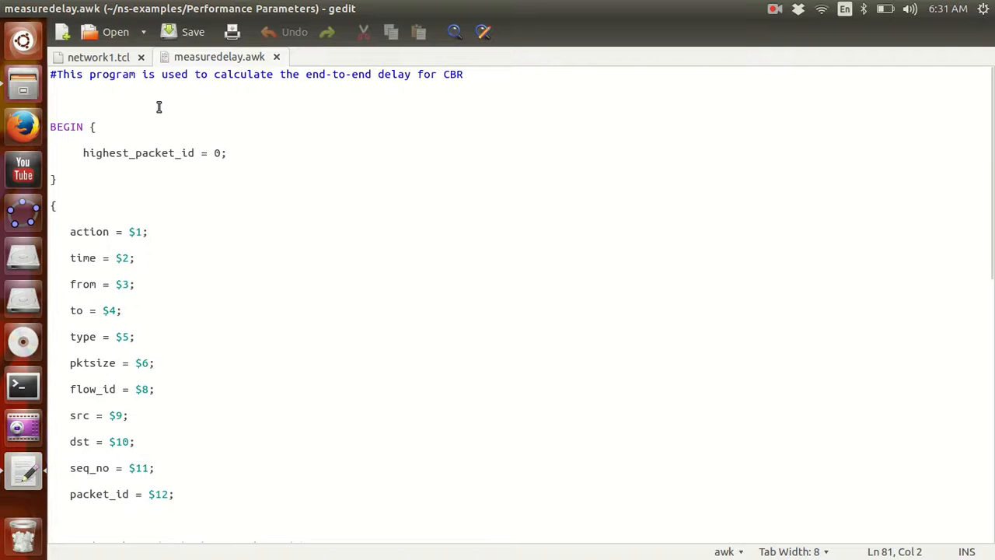
pyautogui.moveTo(87, 74)
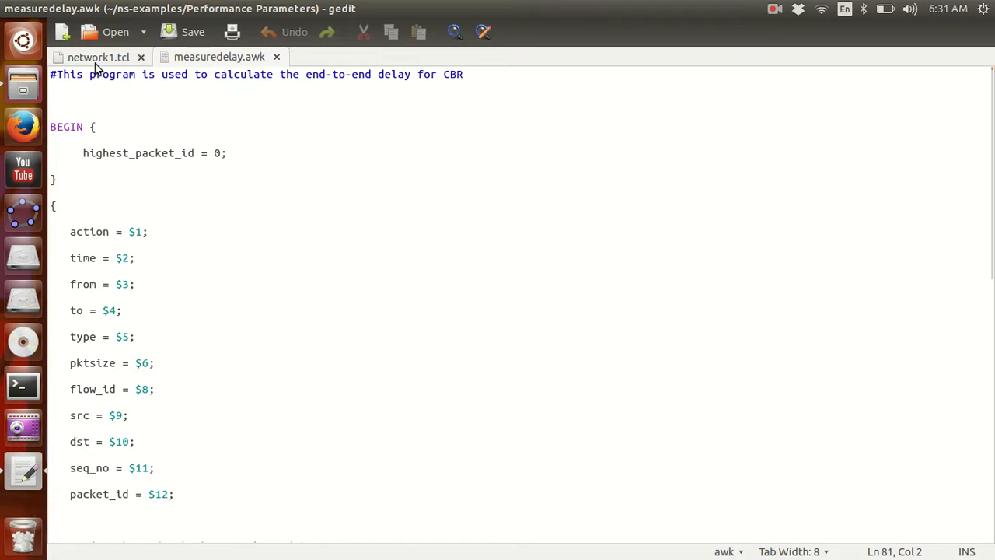
pyautogui.moveTo(98, 56)
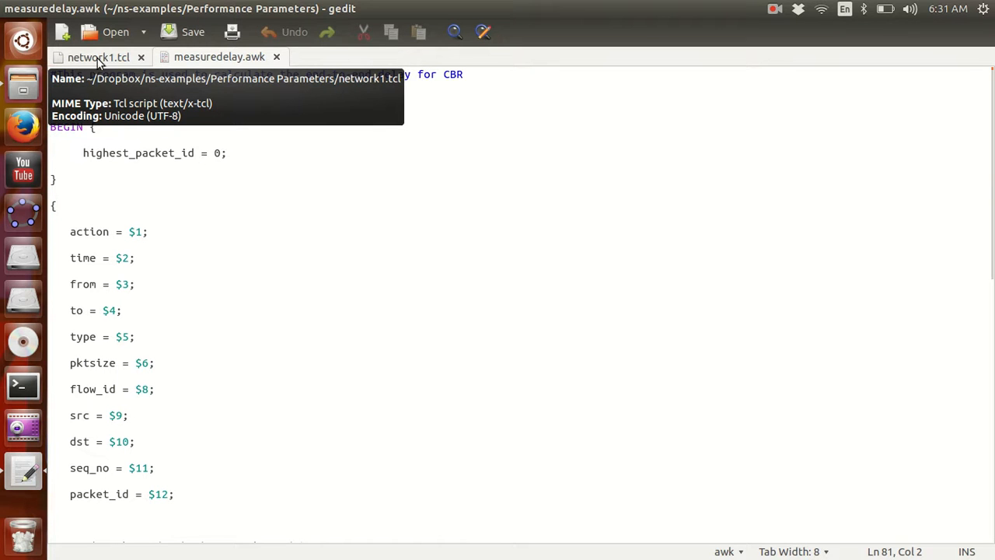
# Switch to the network1.tcl script showing the four-node setup with duplex links and queue limits.
pyautogui.click(100, 56)
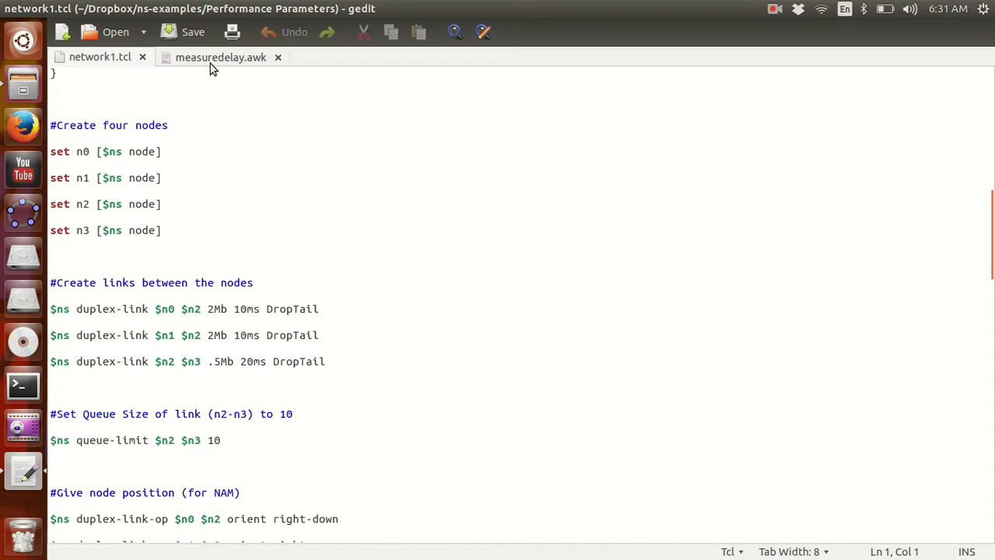
pyautogui.moveTo(268, 235)
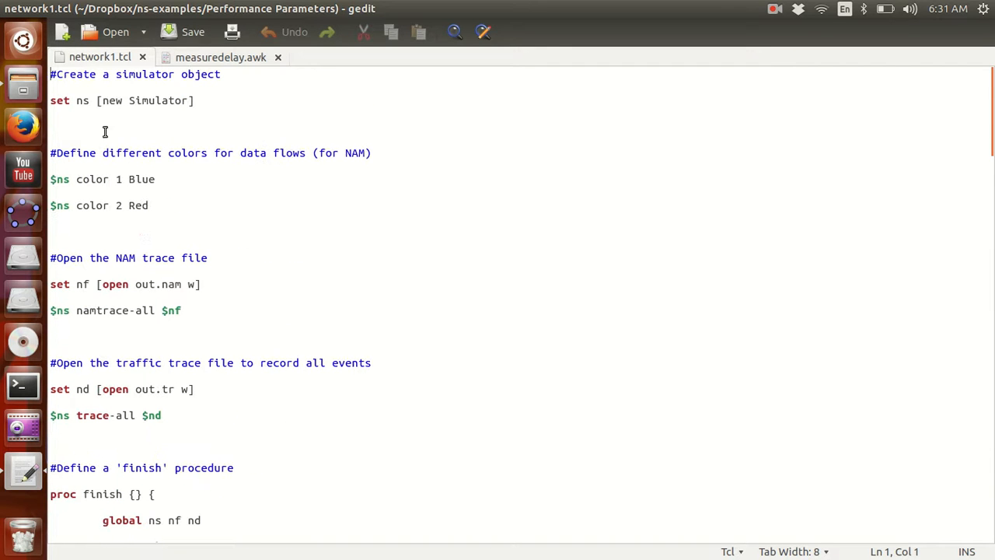
pyautogui.moveTo(314, 261)
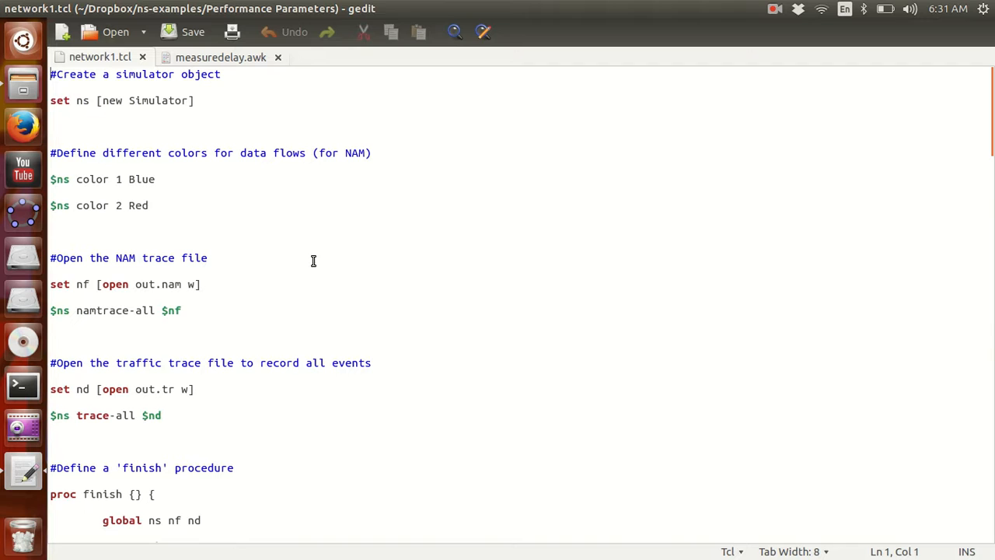
# Return to measuredelay.awk and launch a terminal at the home directory prompt.
pyautogui.click(219, 56)
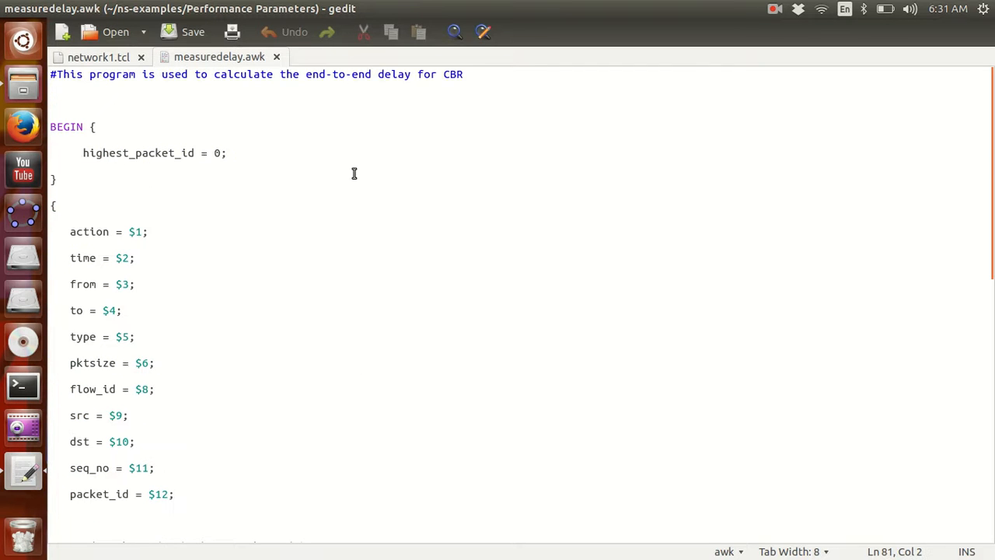
pyautogui.moveTo(358, 199)
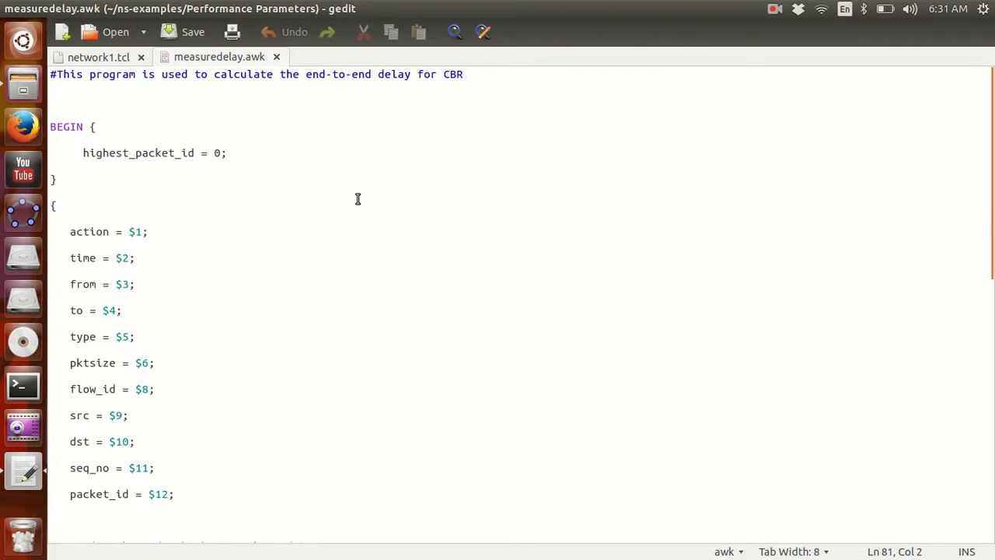
pyautogui.scroll(-3)
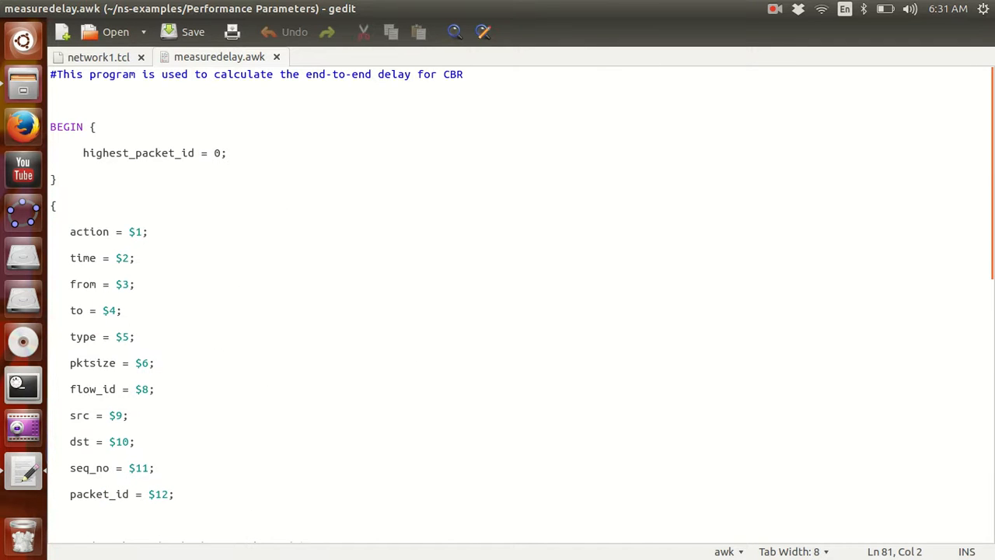
pyautogui.click(22, 386)
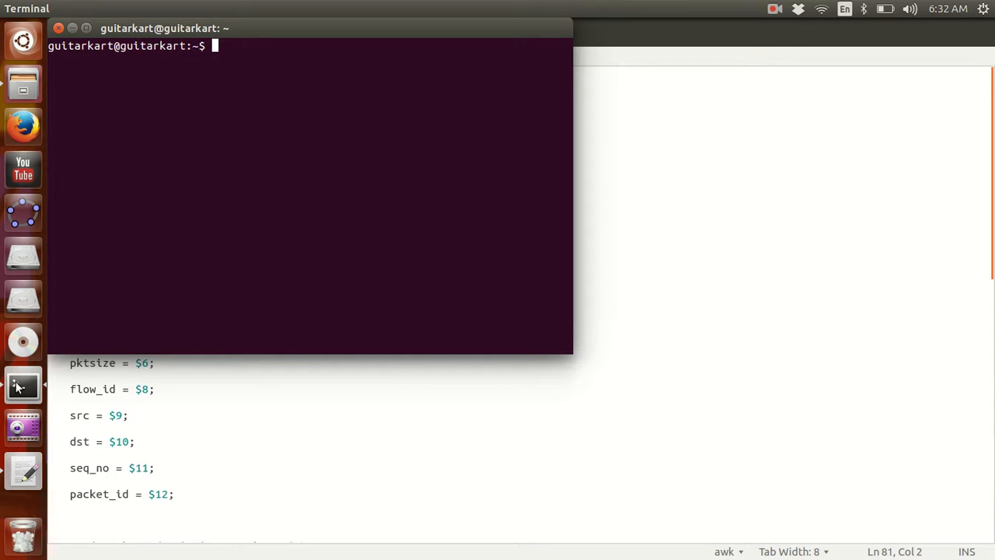
# Change directory to ns-examples/Performance Parameters.
pyautogui.write('cd ne')
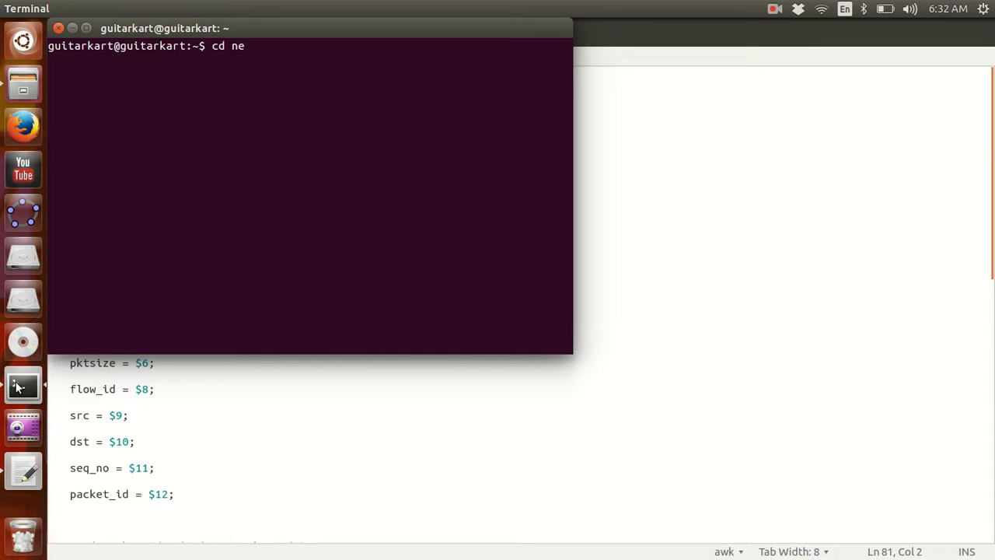
pyautogui.write('s-examples/')
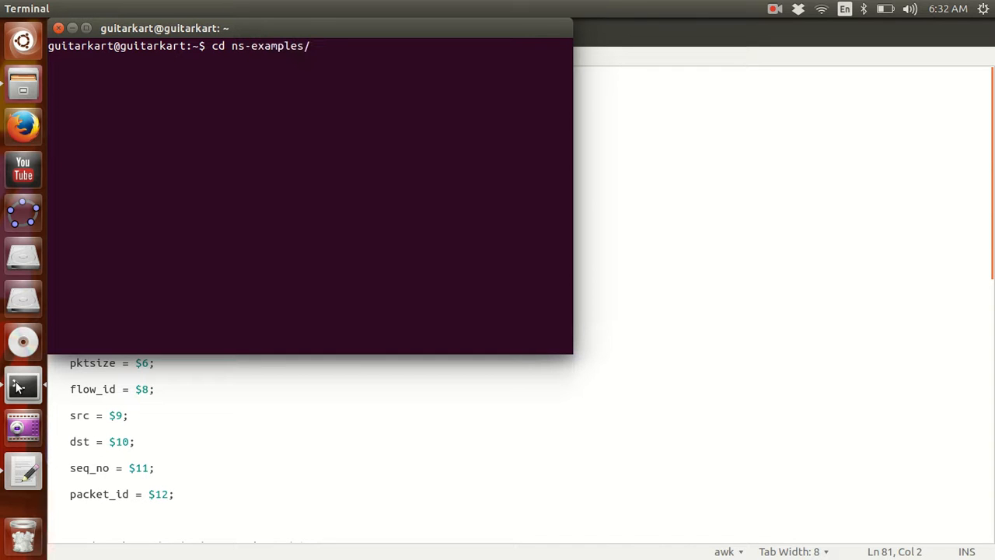
pyautogui.write('Performance\\ Parameters/')
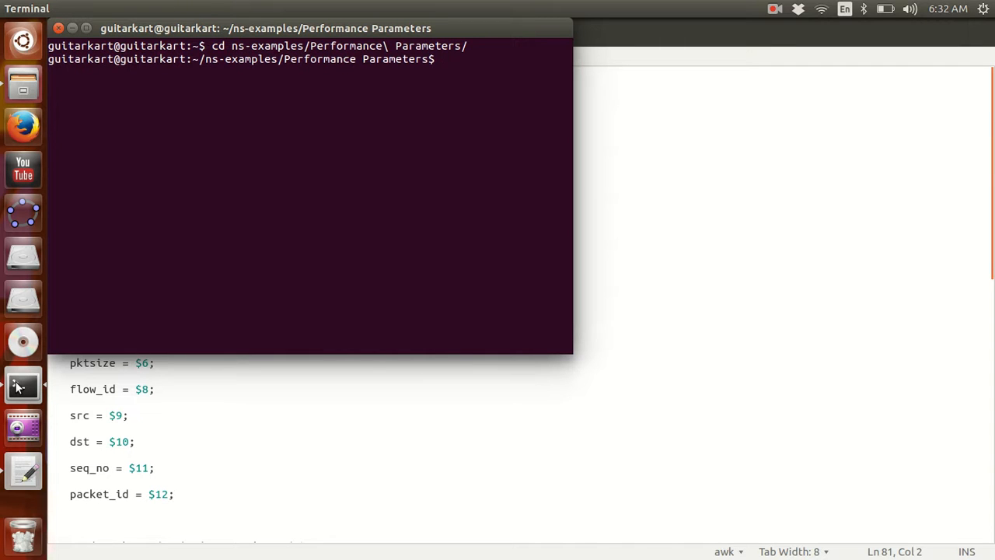
# Run ns network1.tcl, launching the NAM animation of the four-node topology.
pyautogui.write('ns')
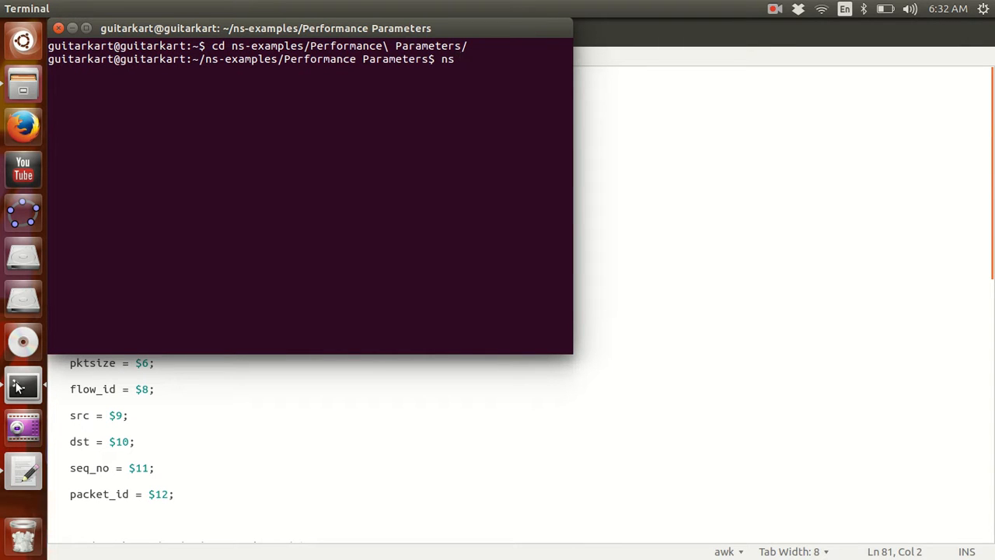
pyautogui.write('ne')
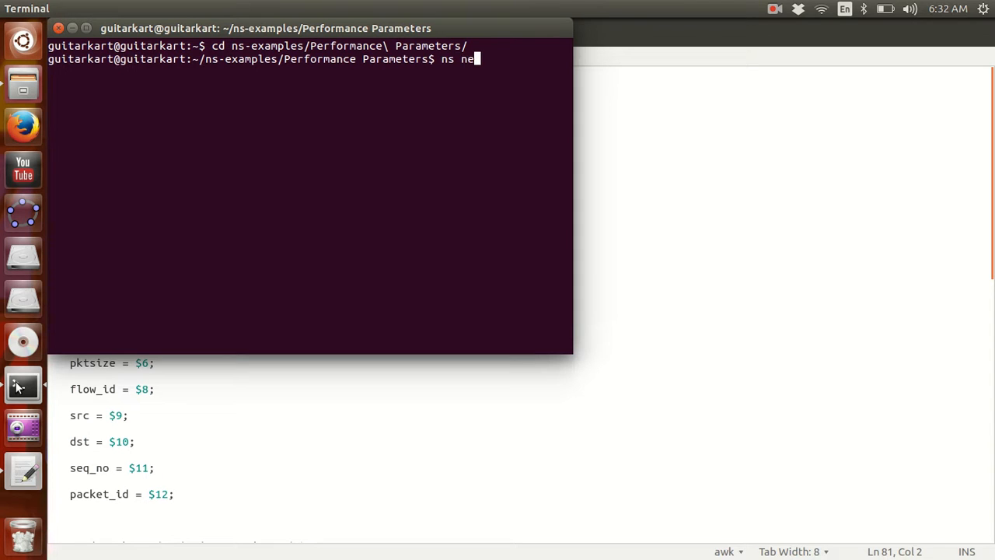
pyautogui.write('twork1.tcl')
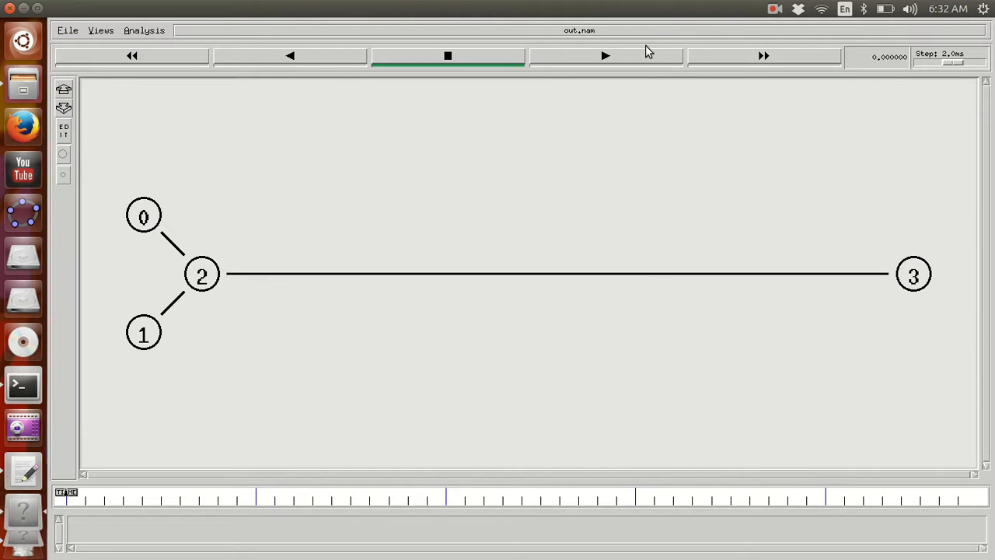
# Play the animation at a raised step speed until the red and blue packets reach node 3 via node 2.
pyautogui.click(604, 56)
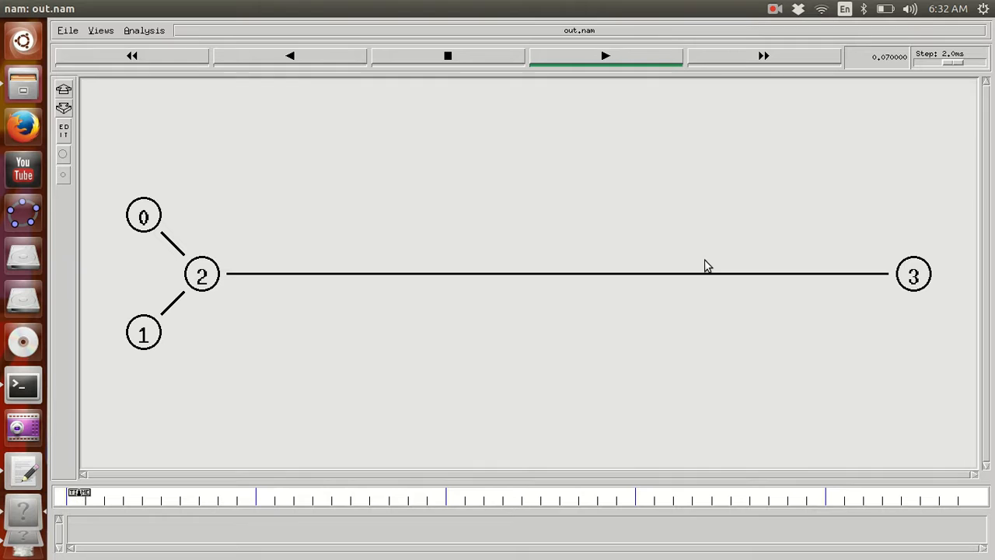
pyautogui.click(606, 56)
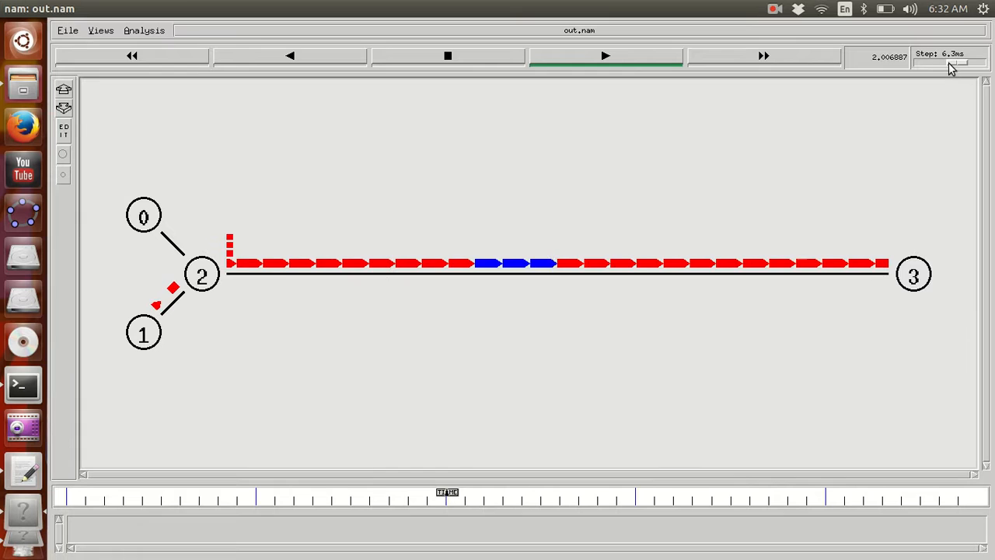
pyautogui.click(606, 56)
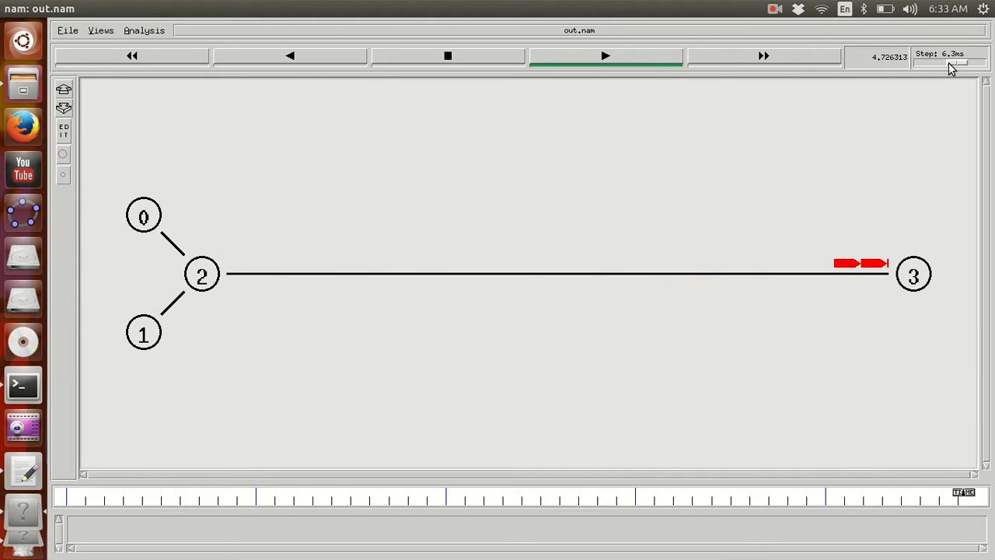
pyautogui.click(447, 56)
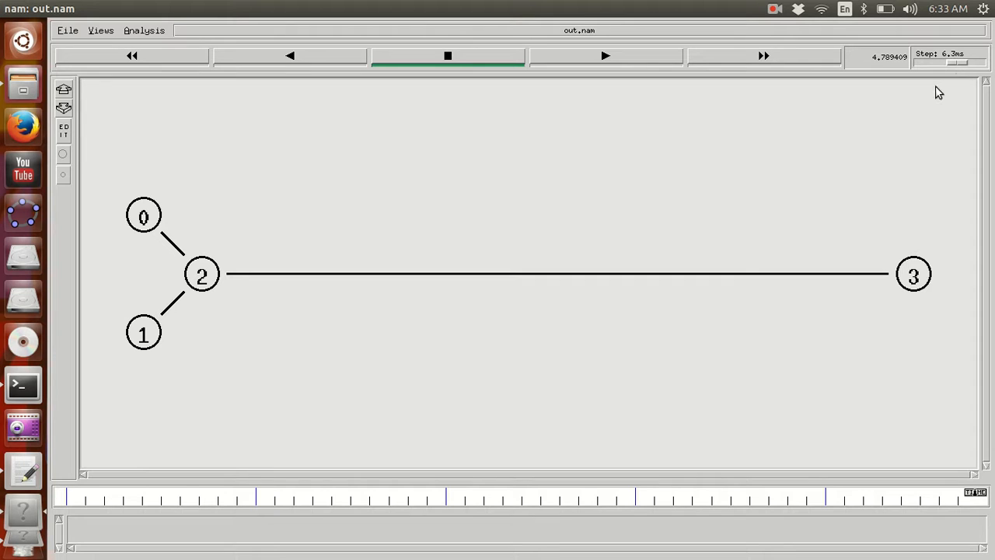
pyautogui.moveTo(114, 14)
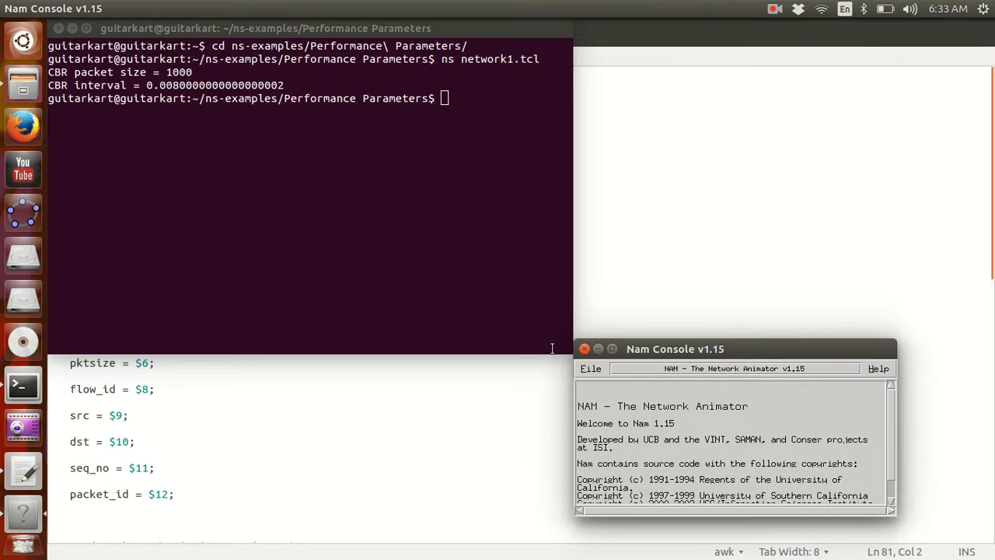
pyautogui.moveTo(649, 314)
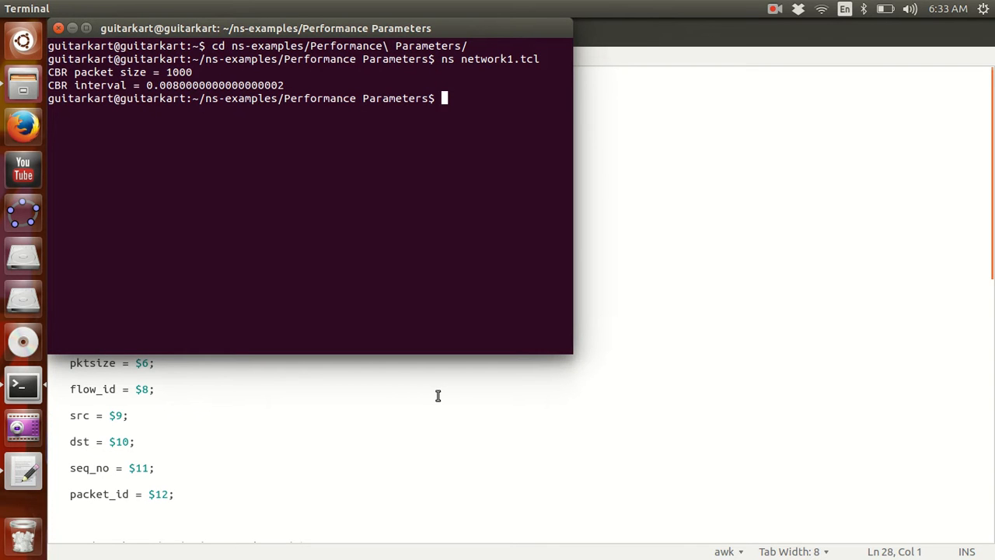
# Run gawk -f measuredelay.awk out.tr to print the per-packet time and end-to-end delay columns.
pyautogui.write('gw')
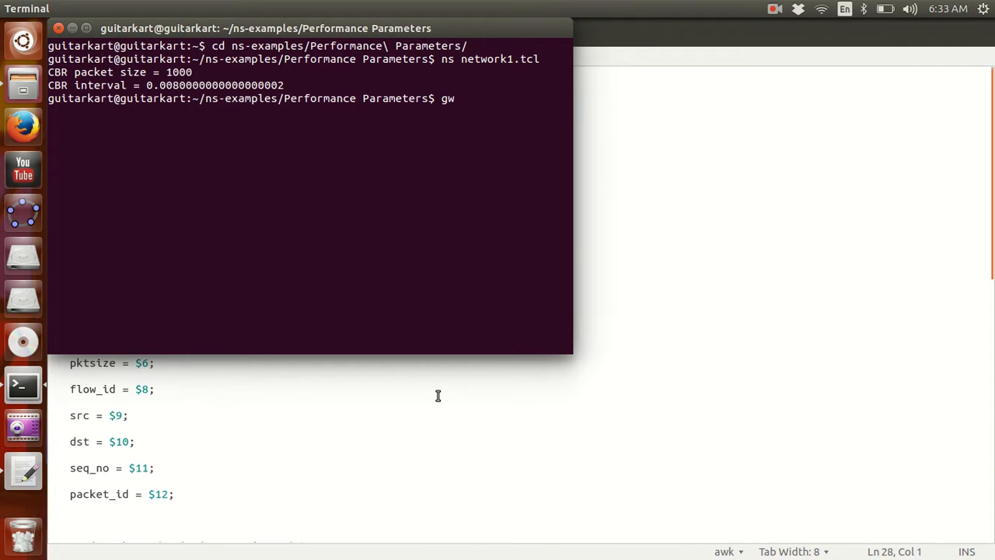
pyautogui.write('a')
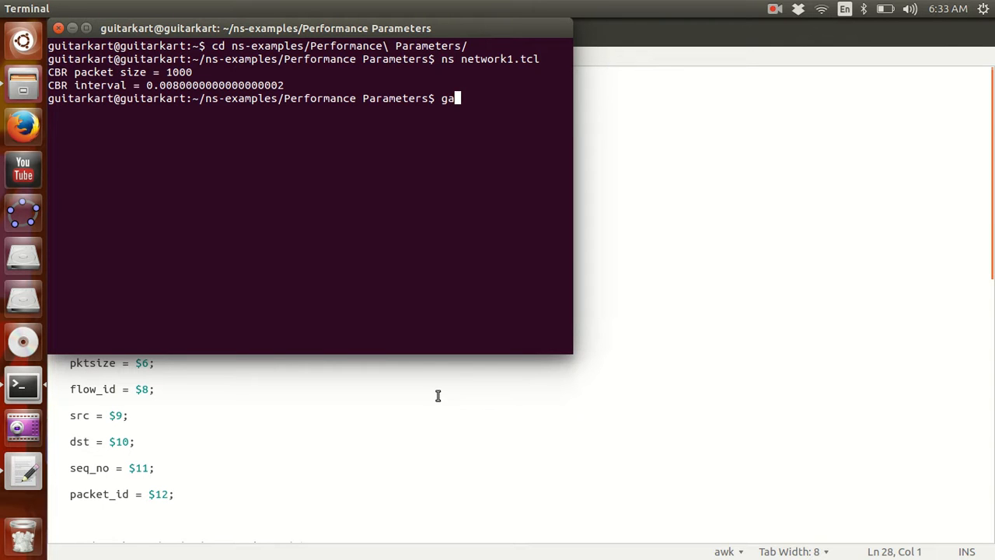
pyautogui.write('wk -f')
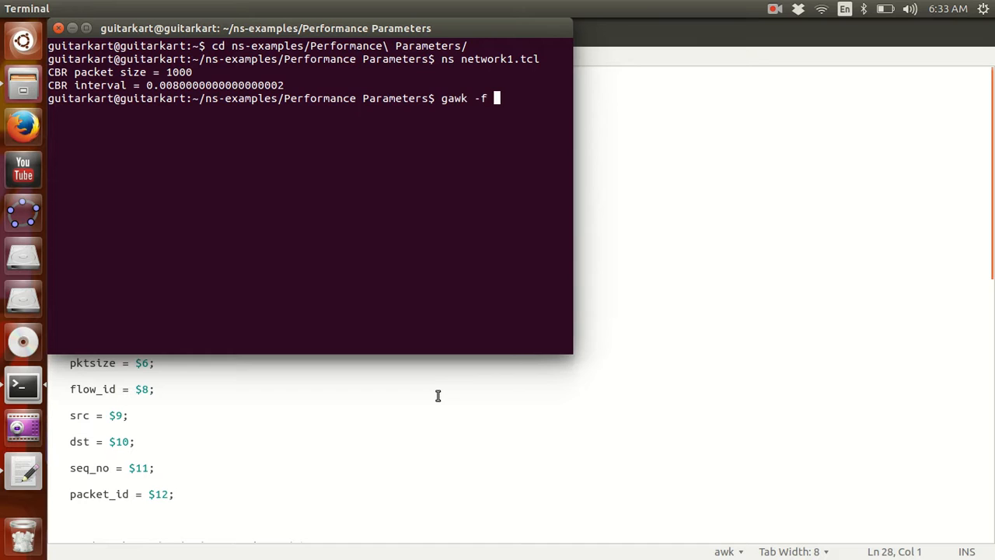
pyautogui.write('mea')
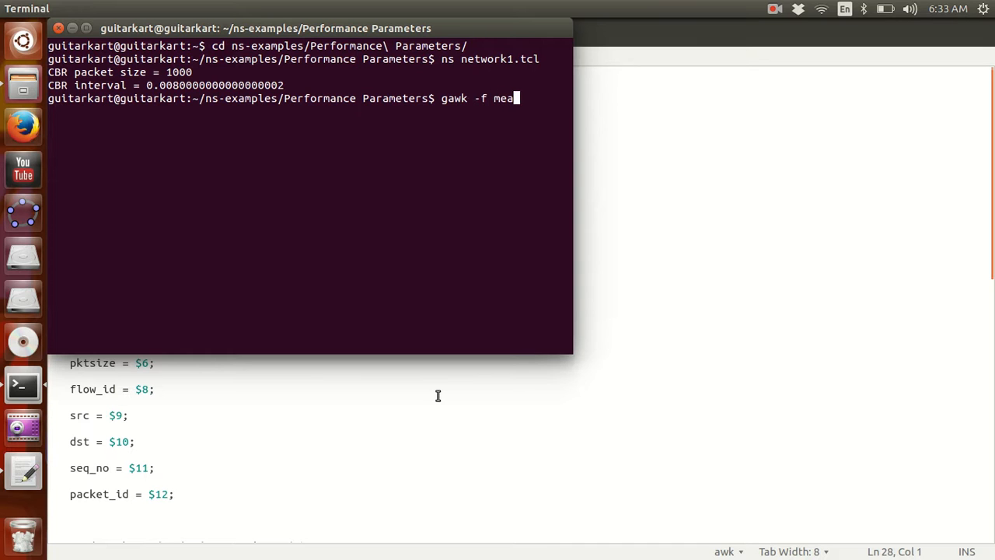
pyautogui.write('sure')
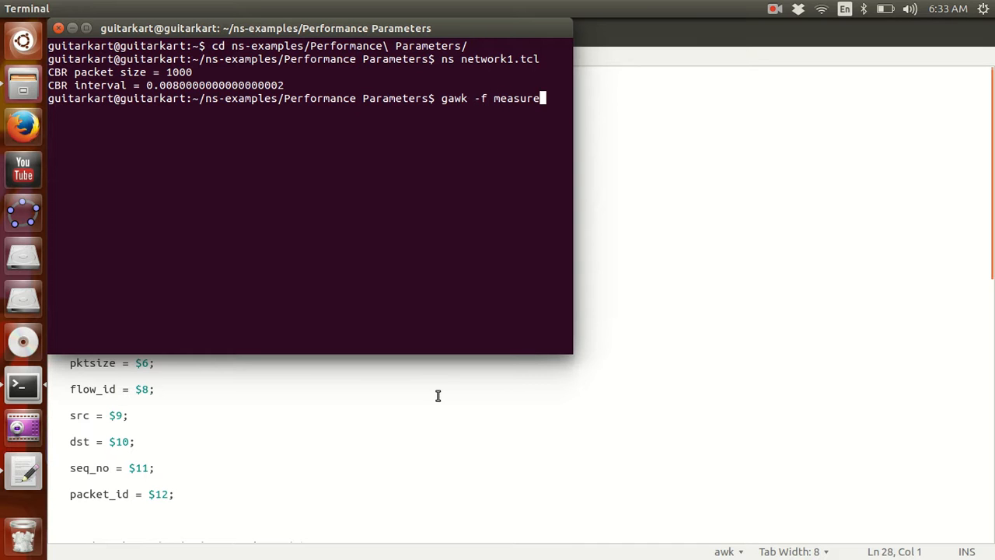
pyautogui.write('delay.awk')
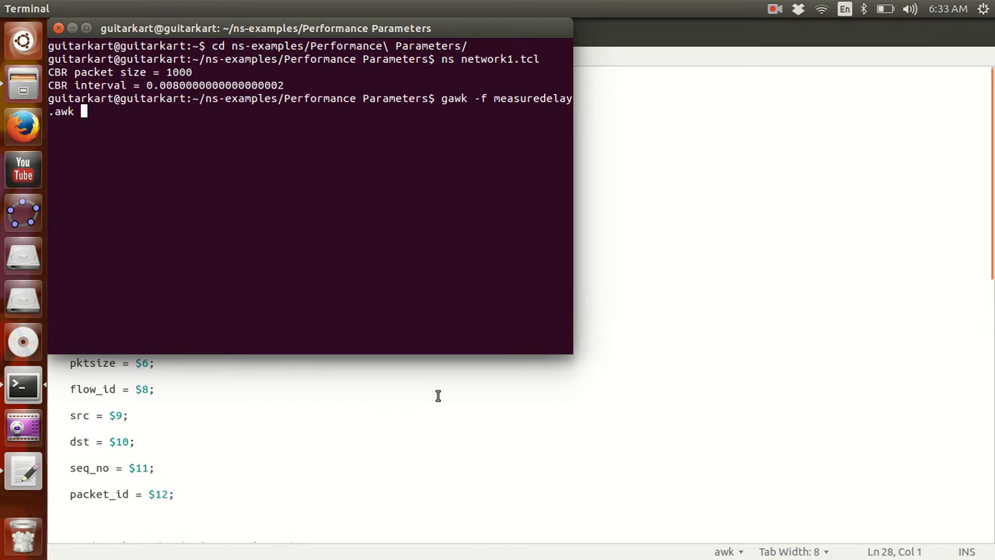
pyautogui.write('out')
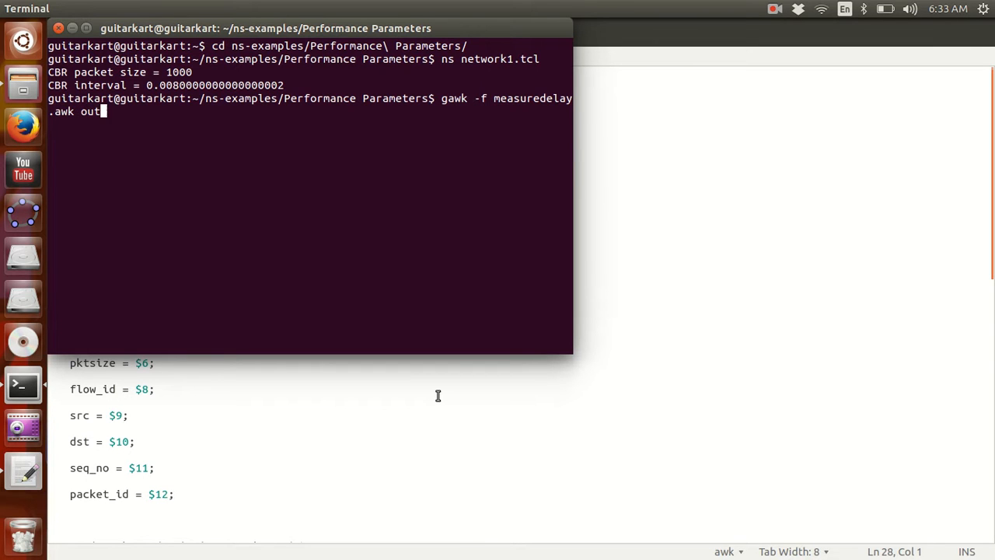
pyautogui.write('.t')
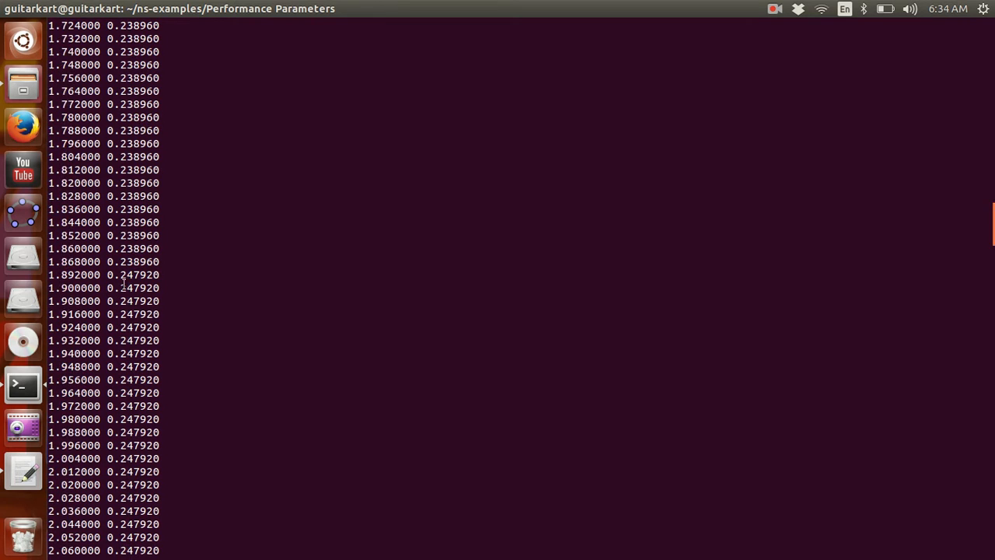
pyautogui.scroll(-3)
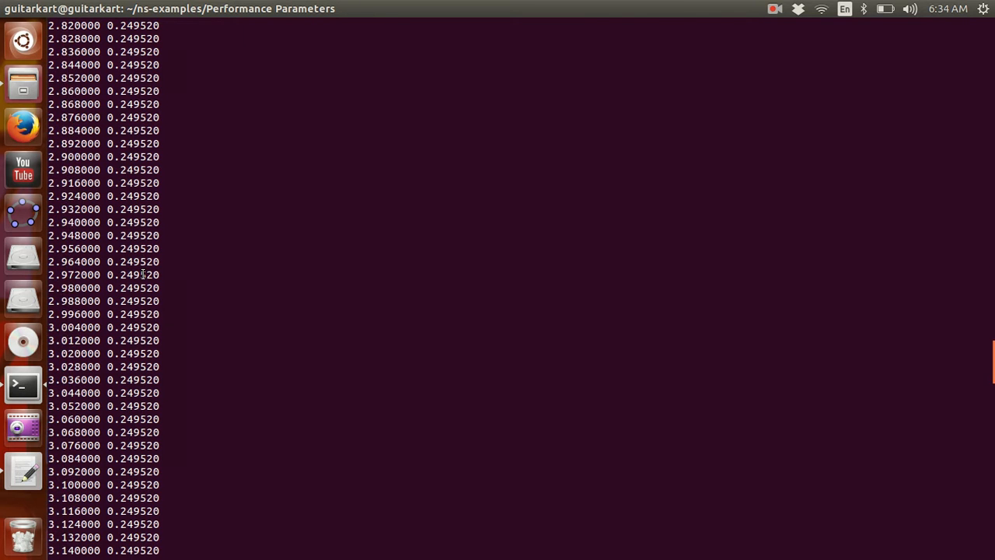